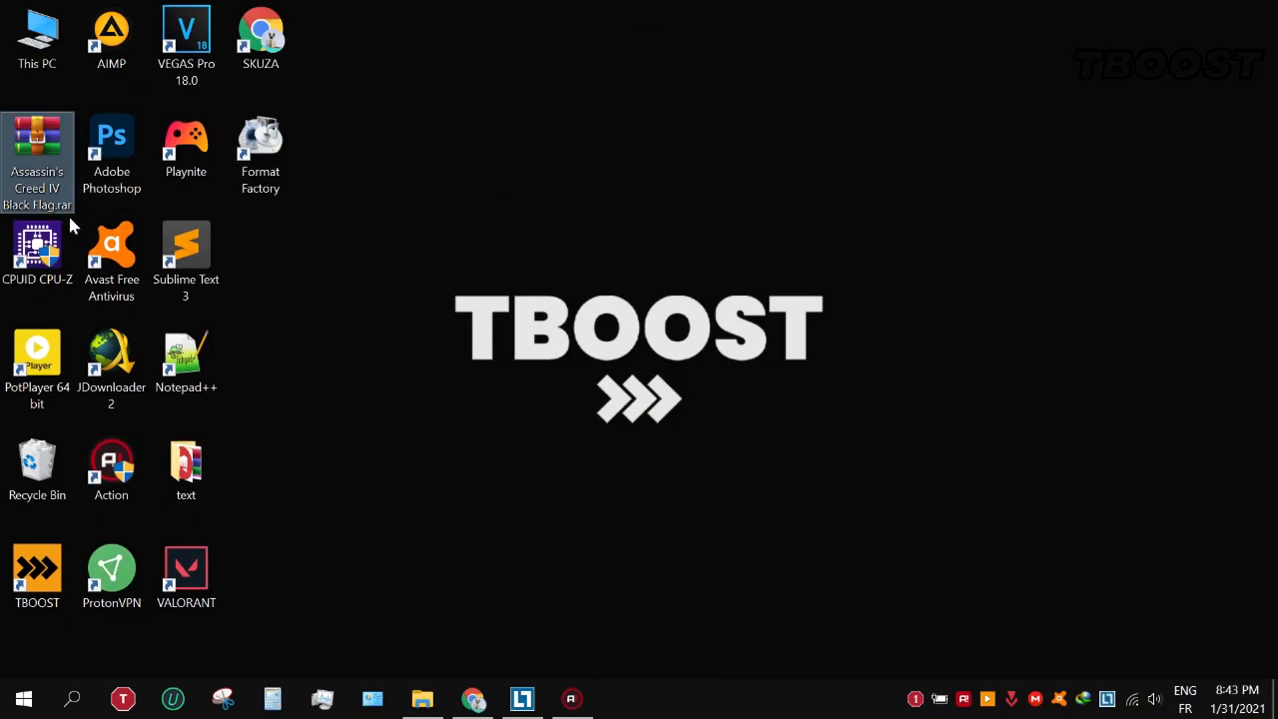
Copy Assassin4.ini from the extracted Assassin's Creed IV Black Flag game folder
double_click(36, 155)
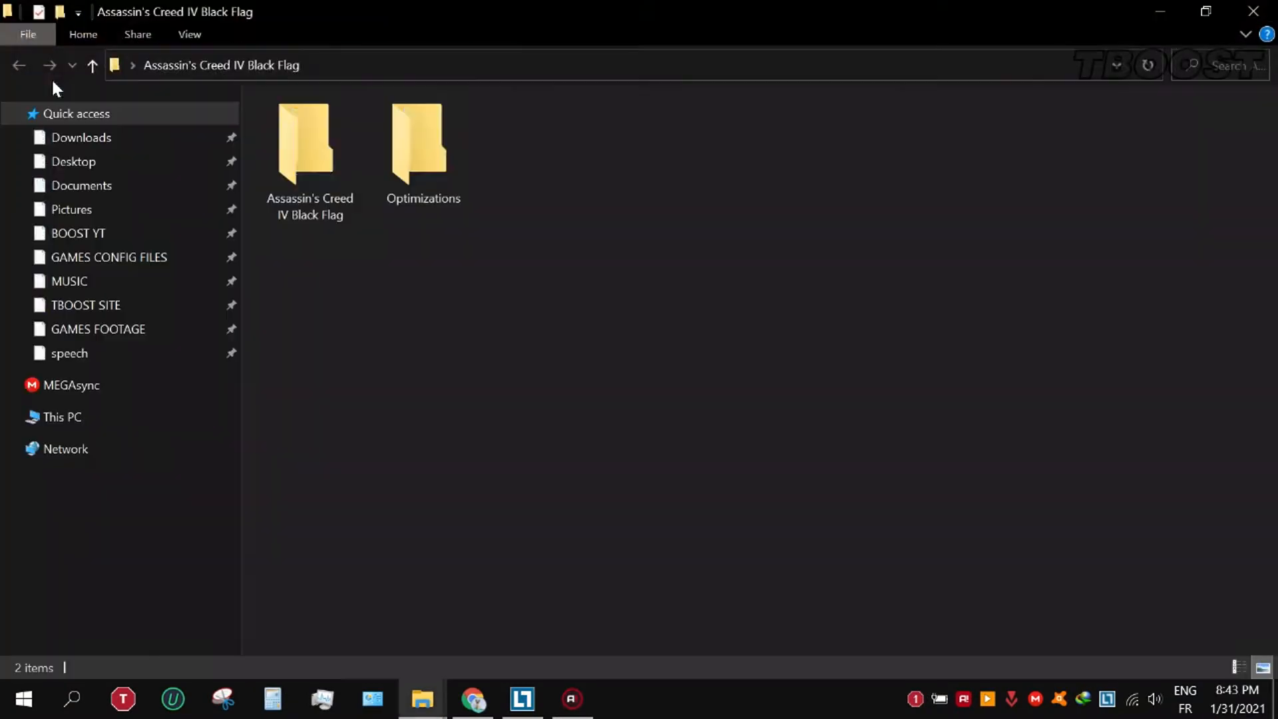
double_click(310, 142)
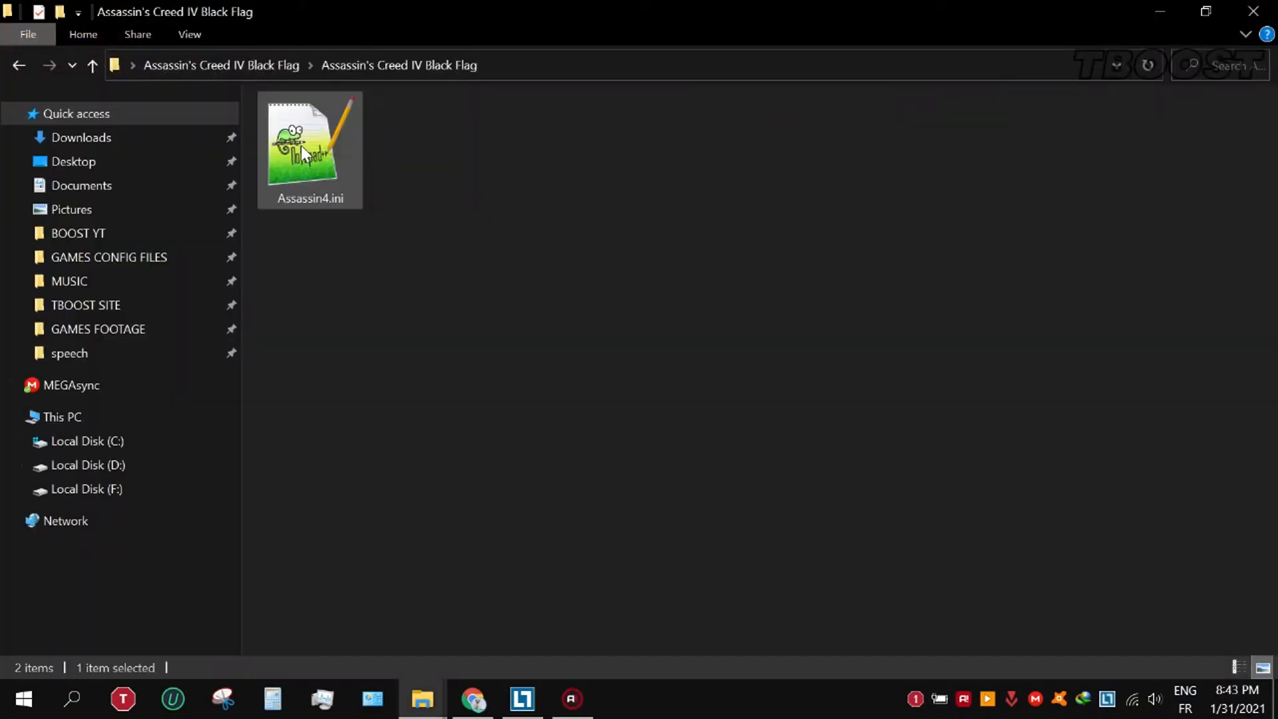
right_click(309, 152)
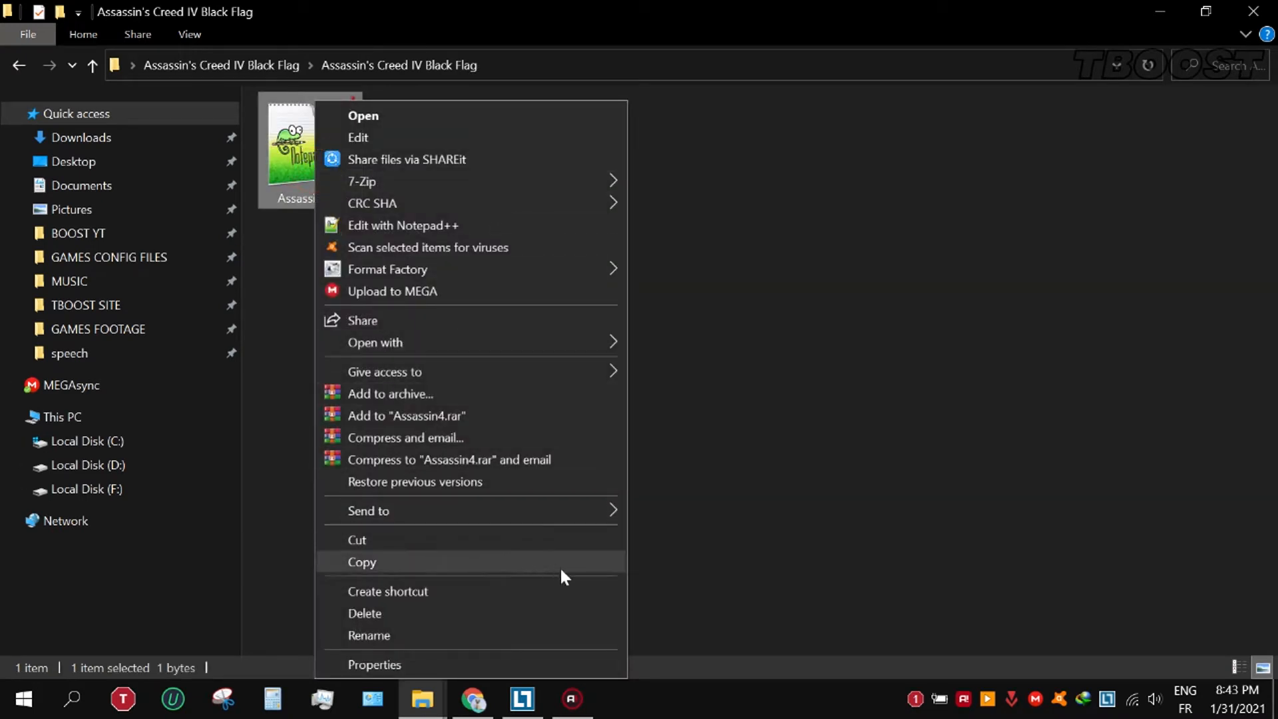
left_click(81, 185)
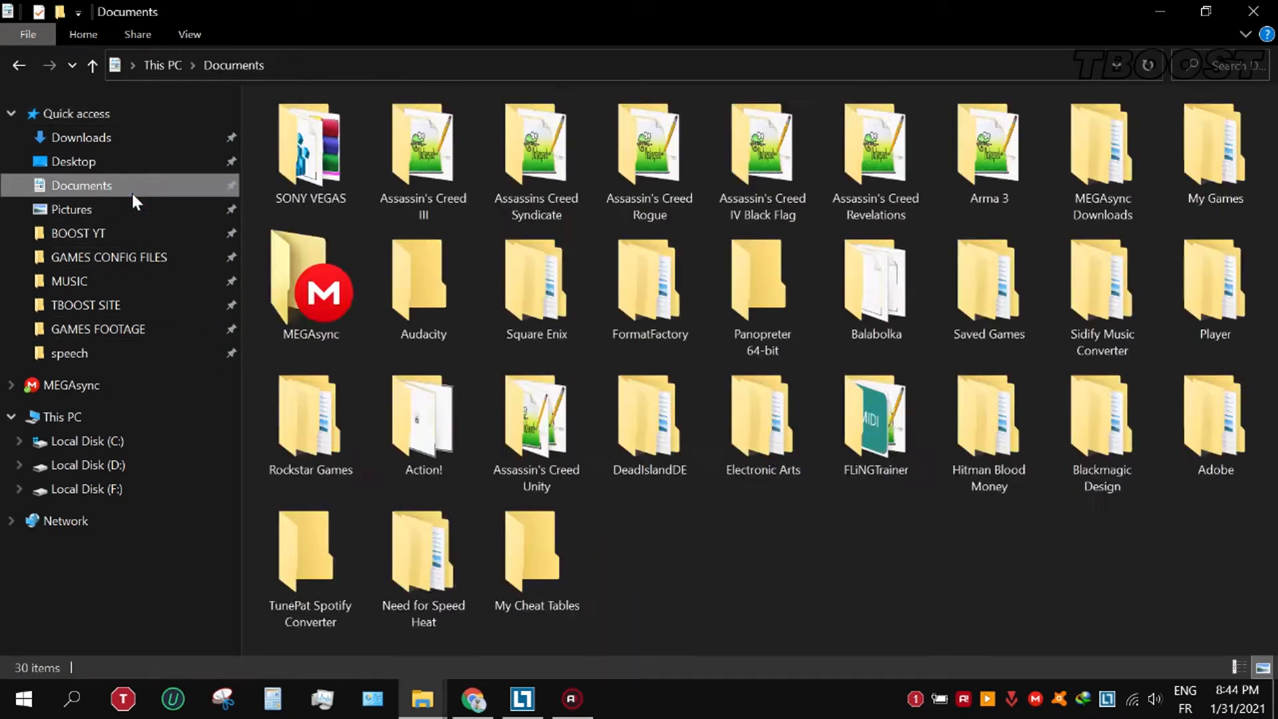
Replace Assassin4.ini in Documents' Black Flag folder with the copy and open its Properties
double_click(762, 142)
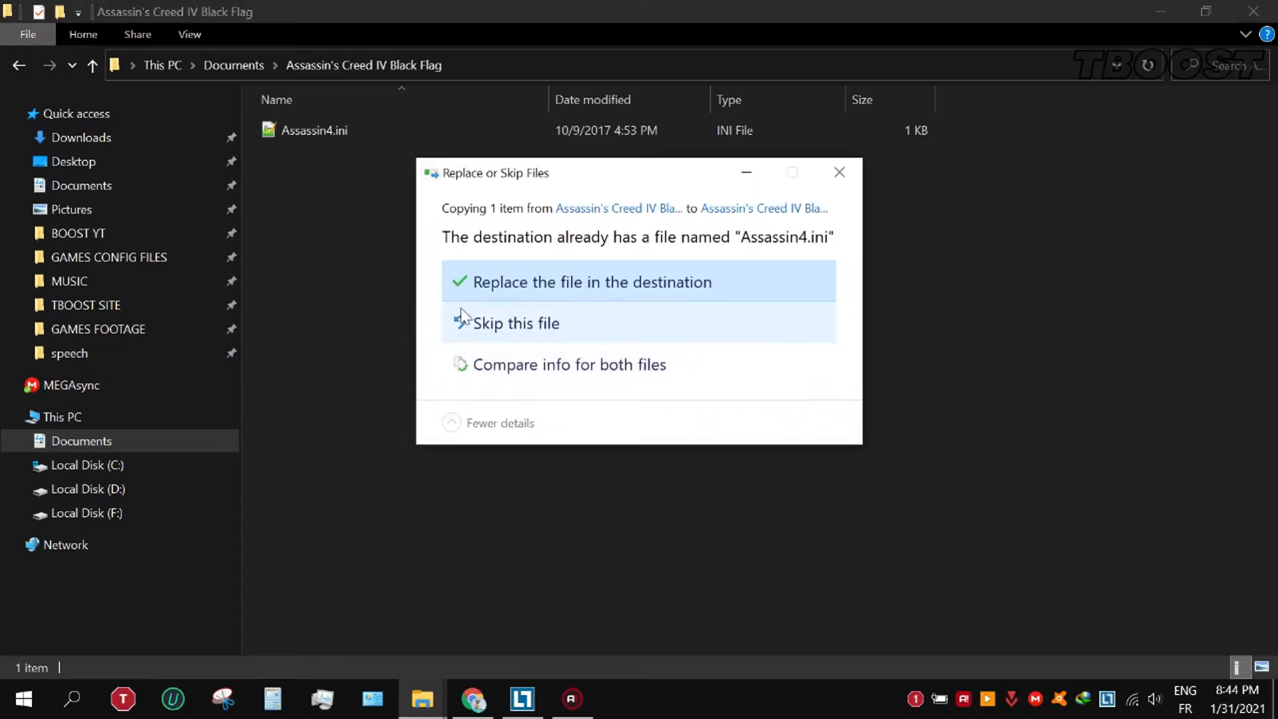
left_click(590, 282)
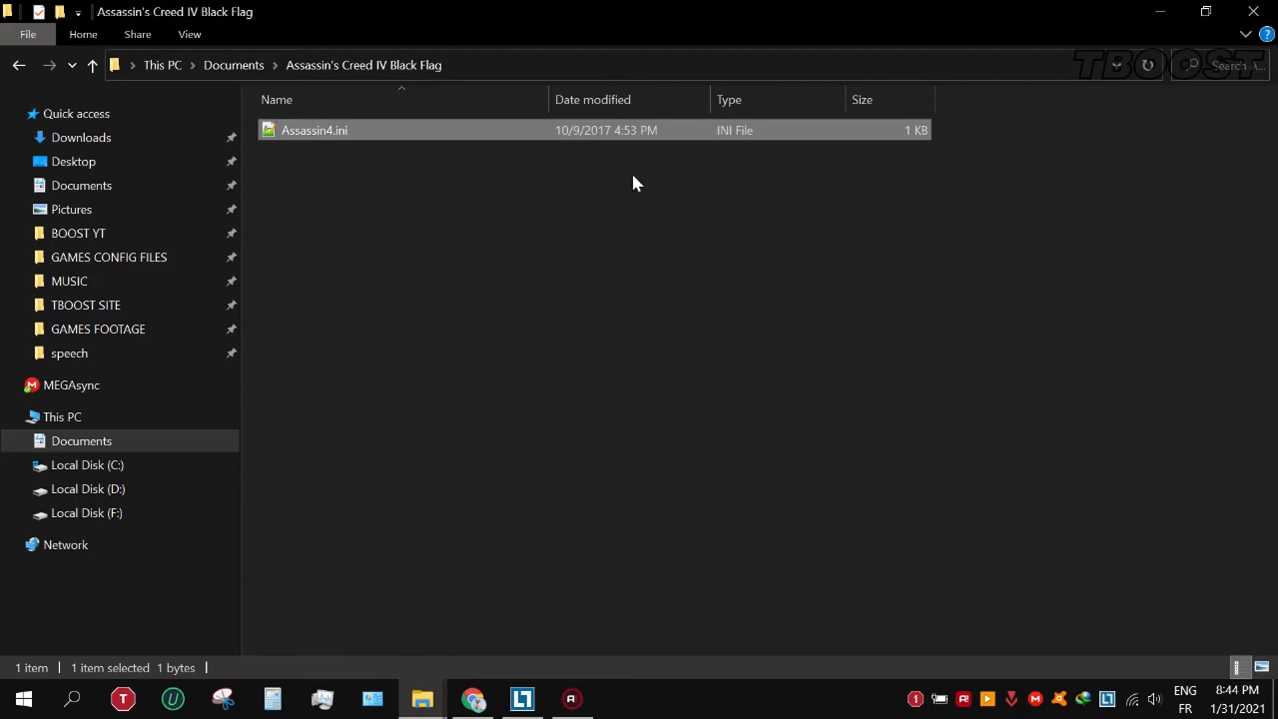
right_click(313, 131)
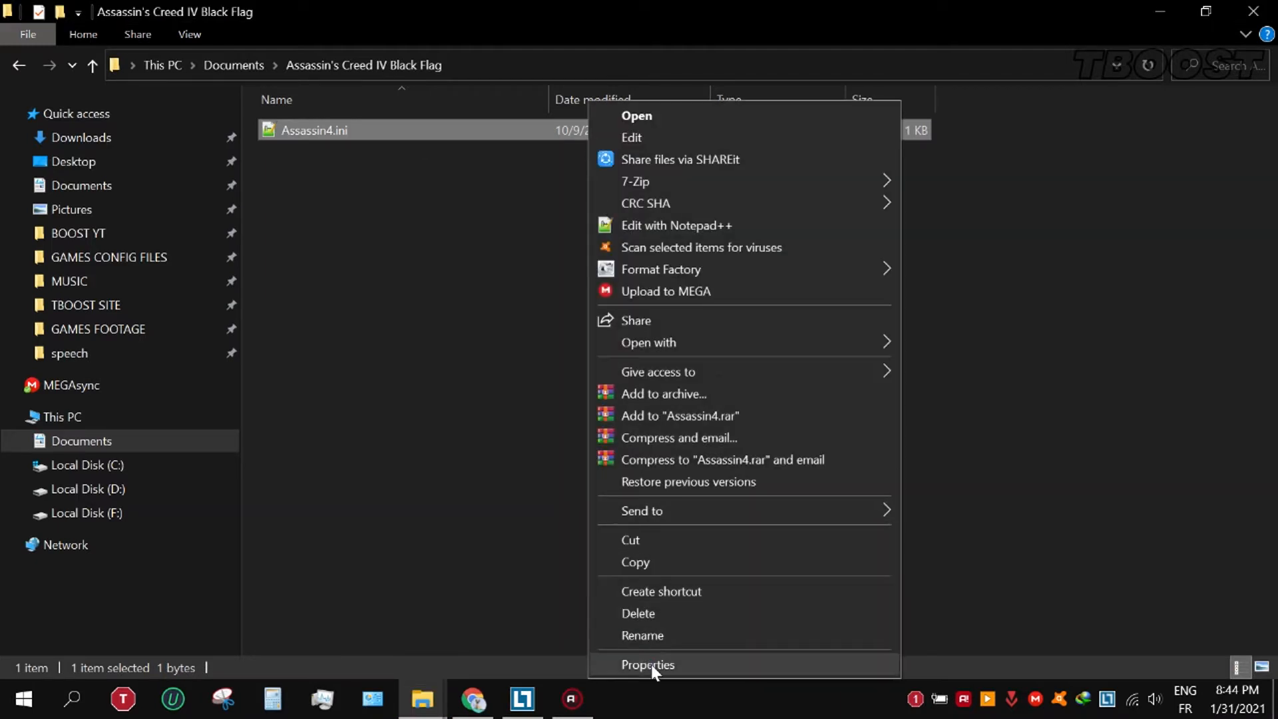
left_click(648, 664)
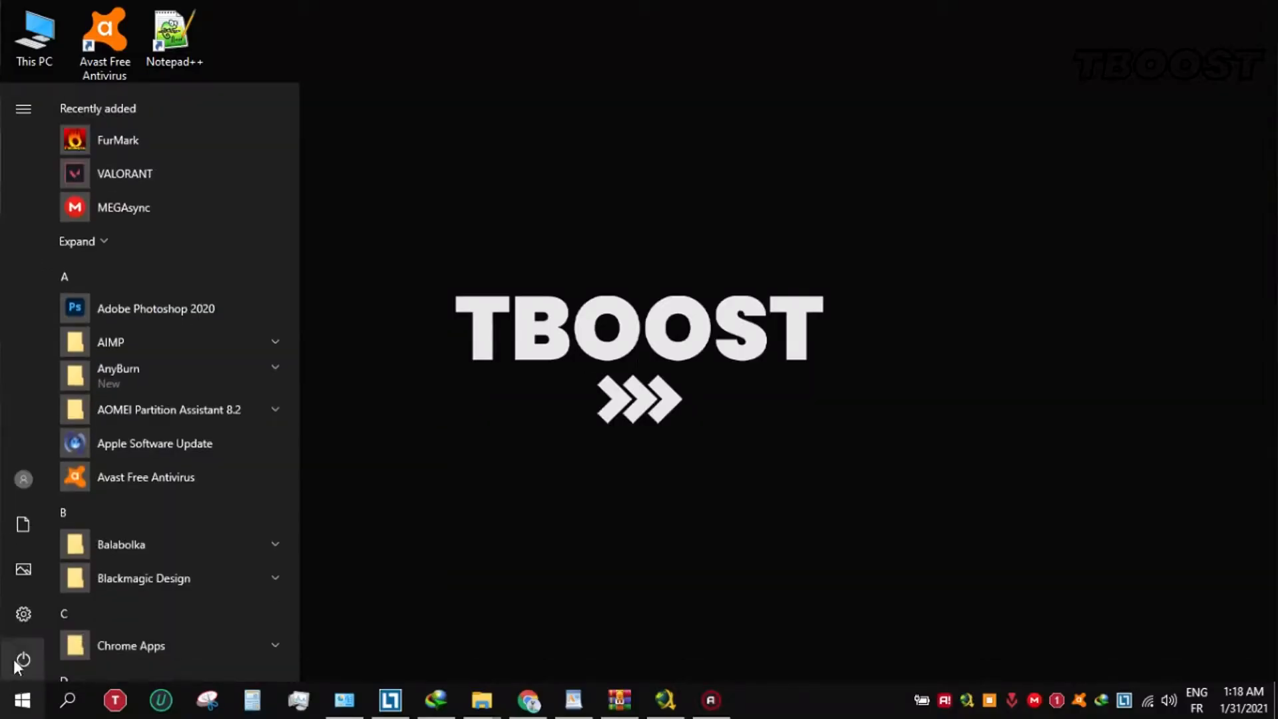
Open the Start menu's Power shutdown and restart choices
left_click(23, 614)
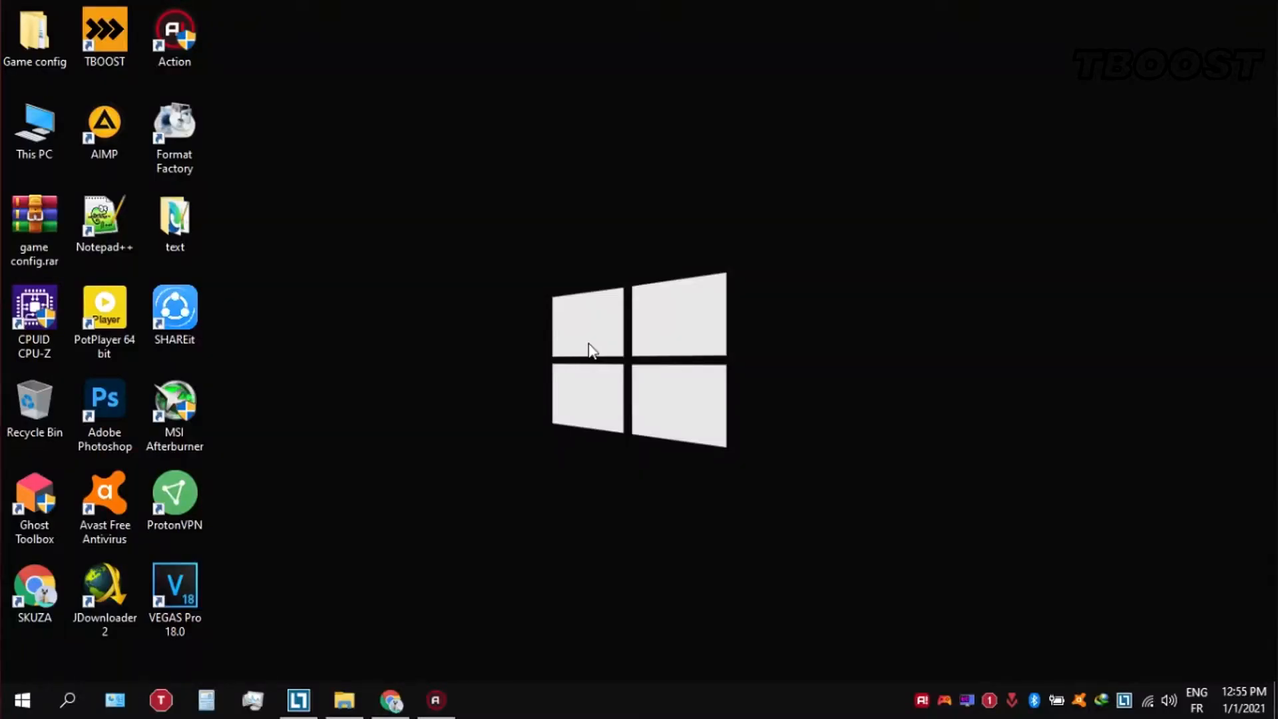
Open 'Ultimate Performance Command.txt' from Game config > Optimizations in Notepad++
double_click(34, 37)
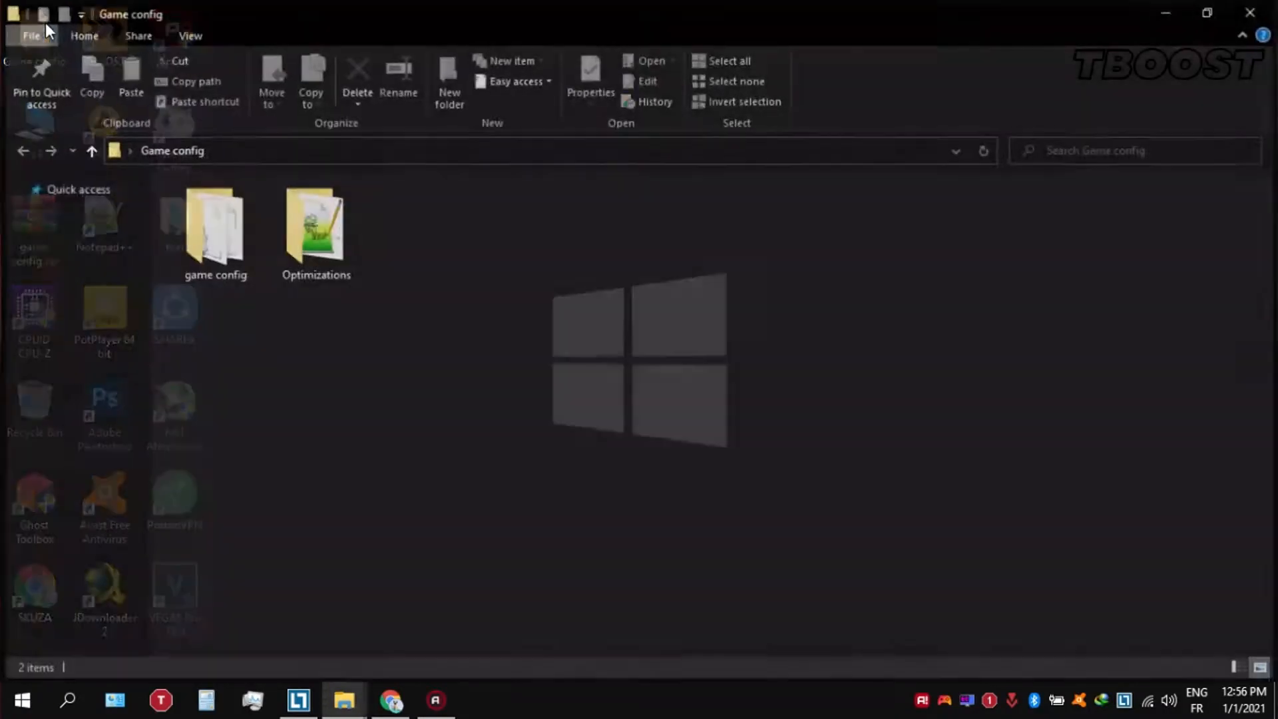
double_click(315, 226)
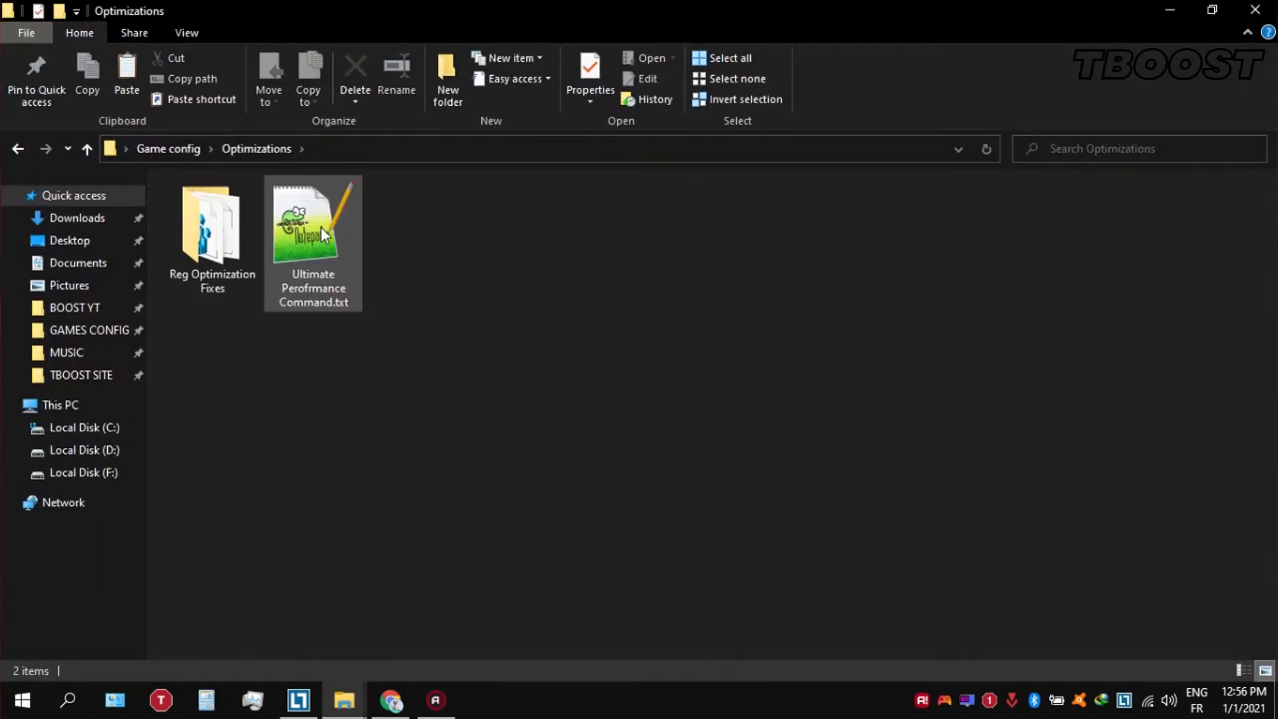
left_click(313, 228)
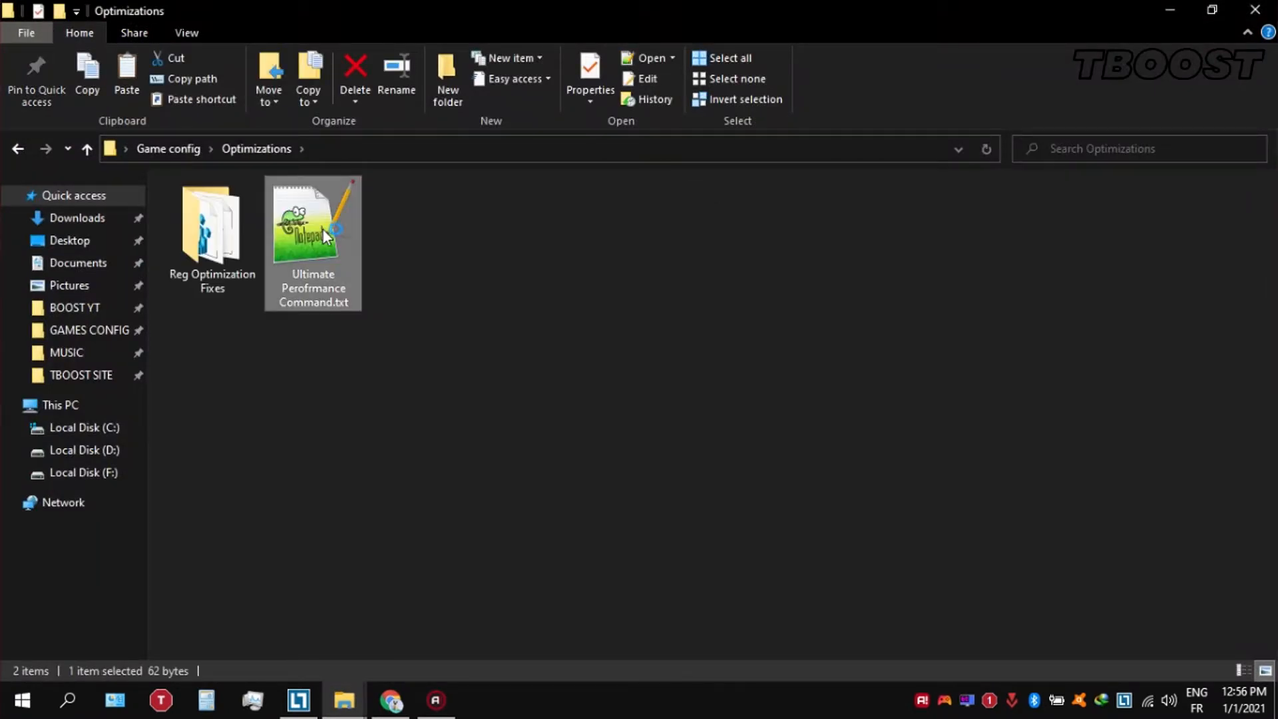
double_click(312, 212)
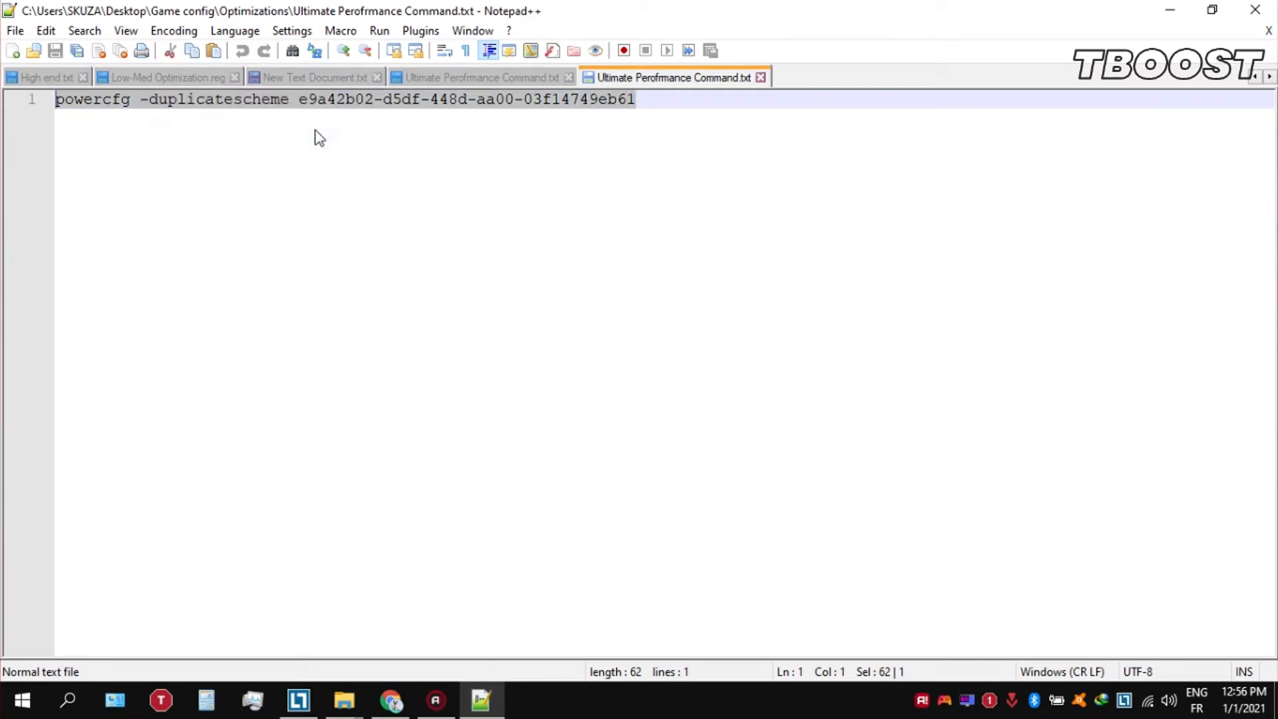
Run the copied powercfg -duplicatescheme command in an administrator Command Prompt, then close it
left_click(19, 699)
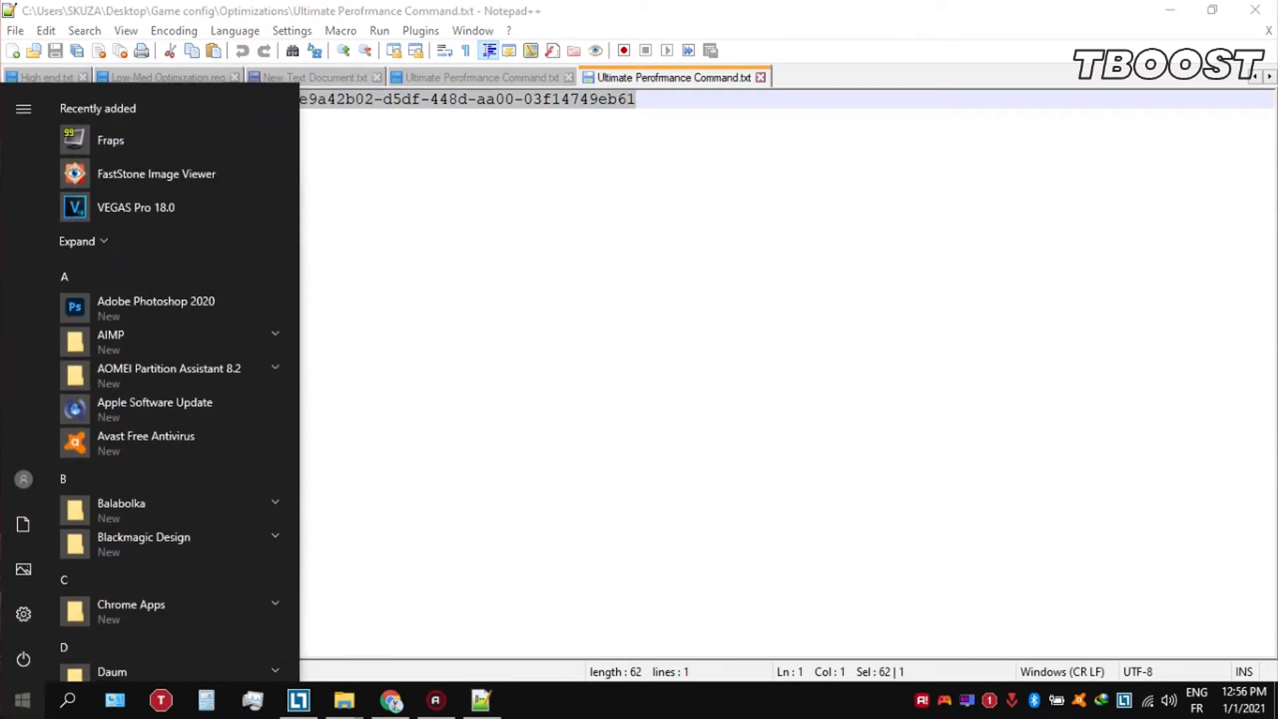
type("cmd")
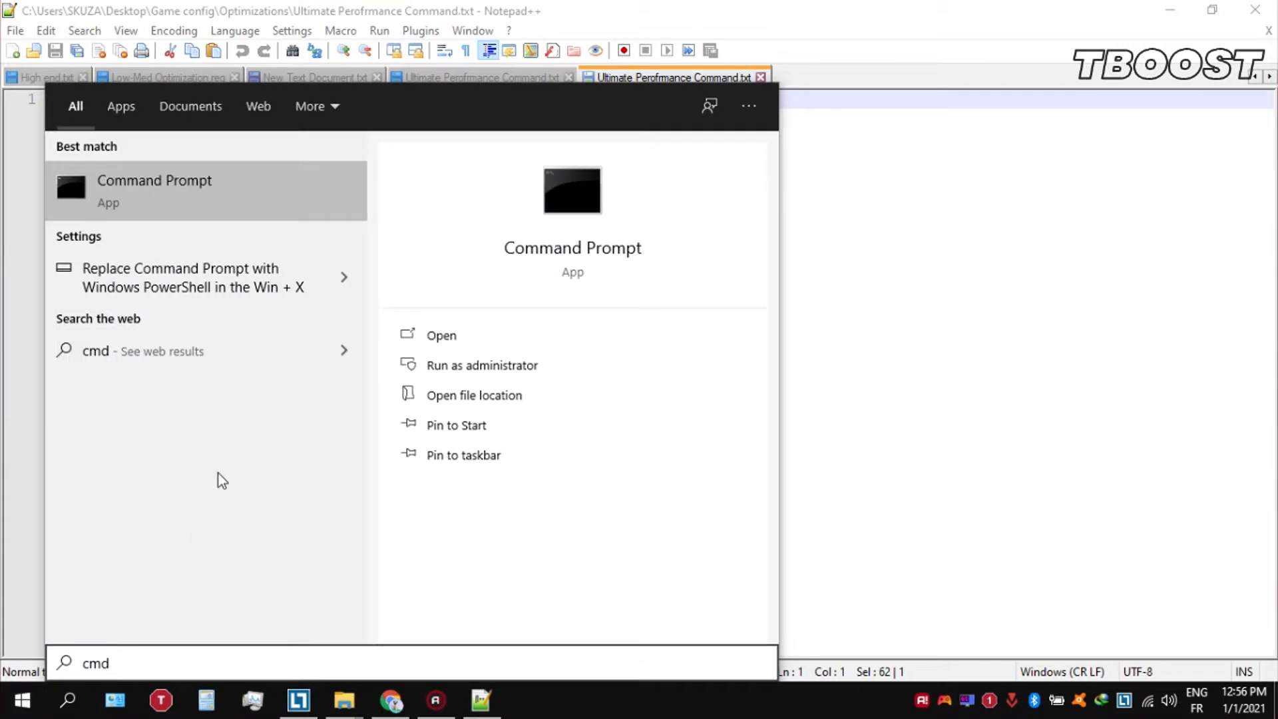
right_click(154, 188)
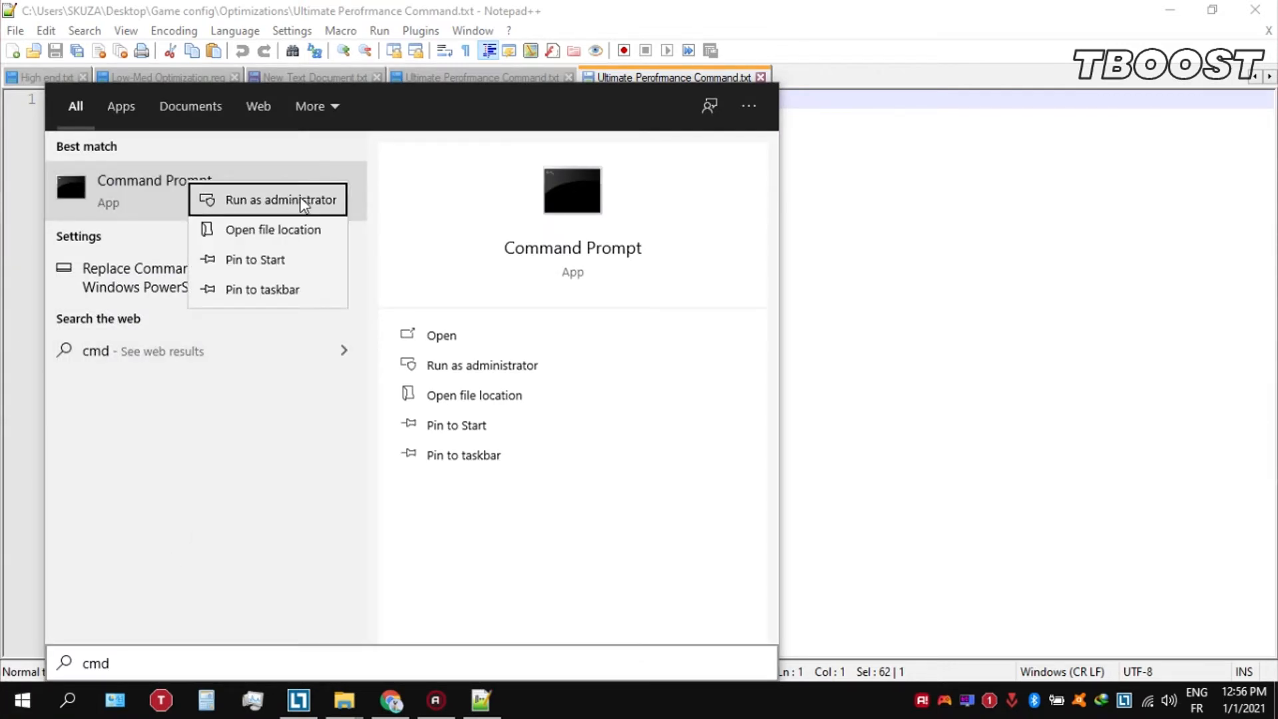
left_click(280, 199)
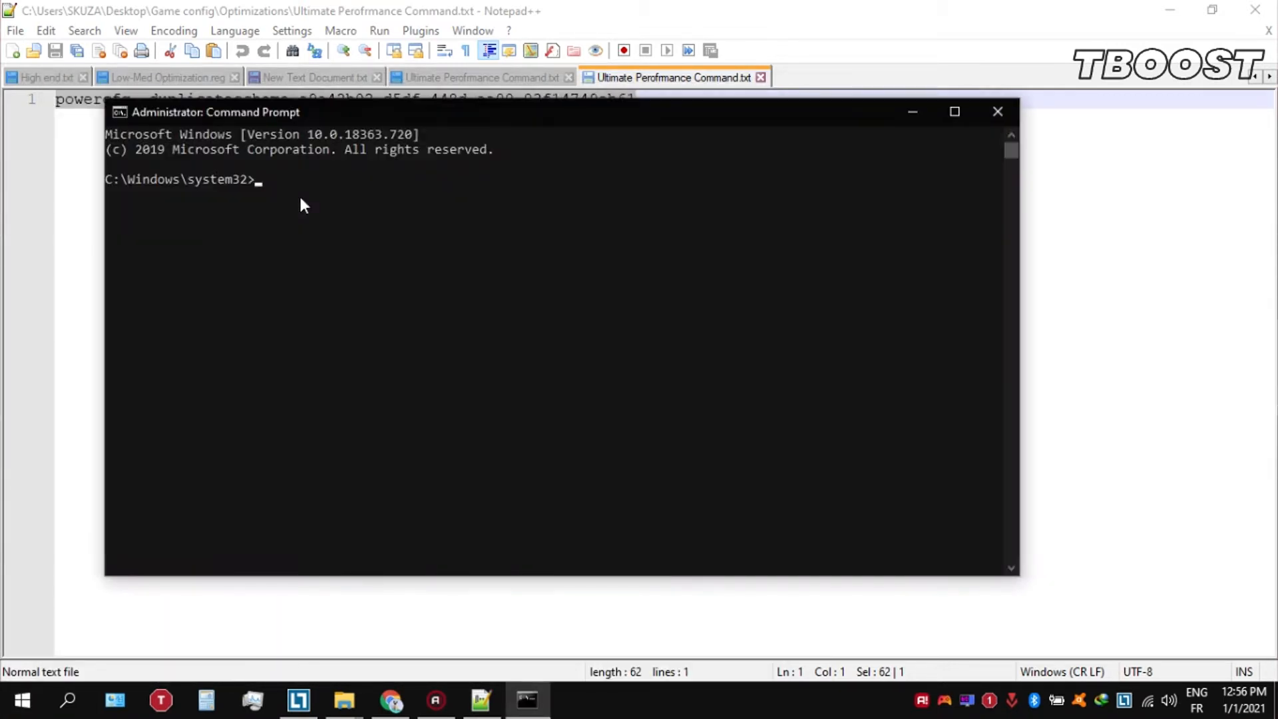
left_click(119, 112)
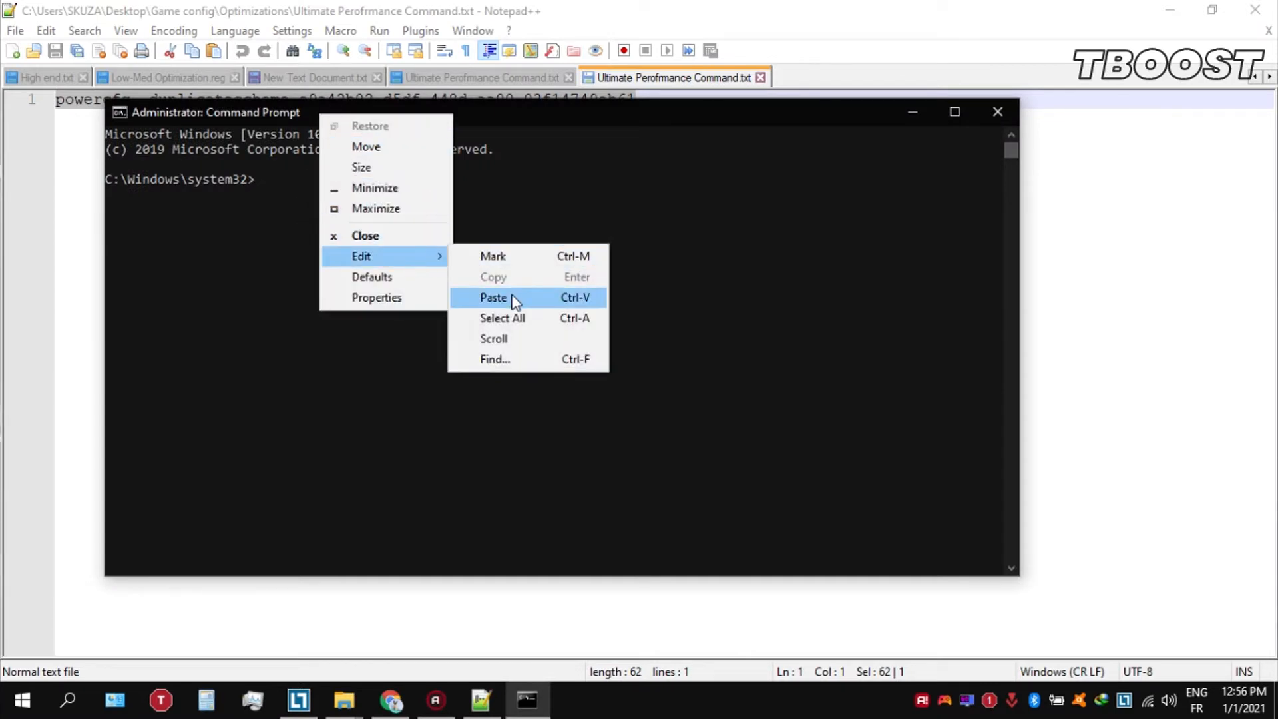
left_click(492, 297)
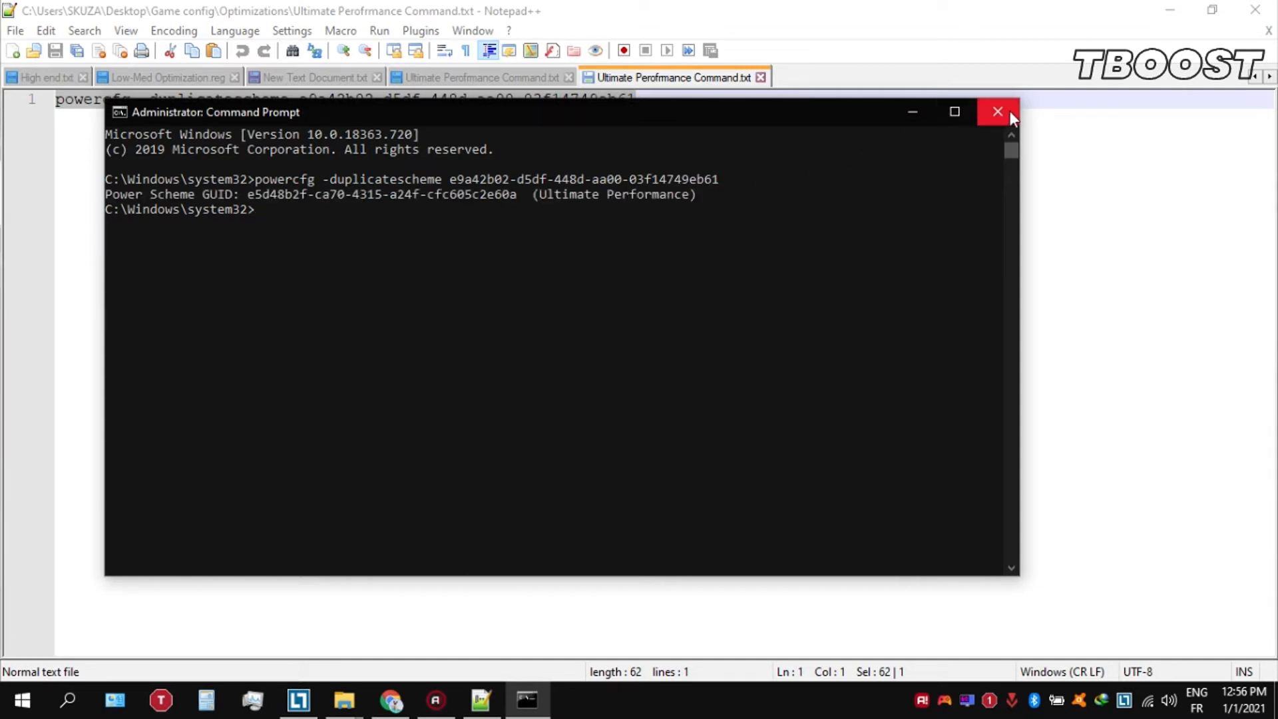
left_click(997, 112)
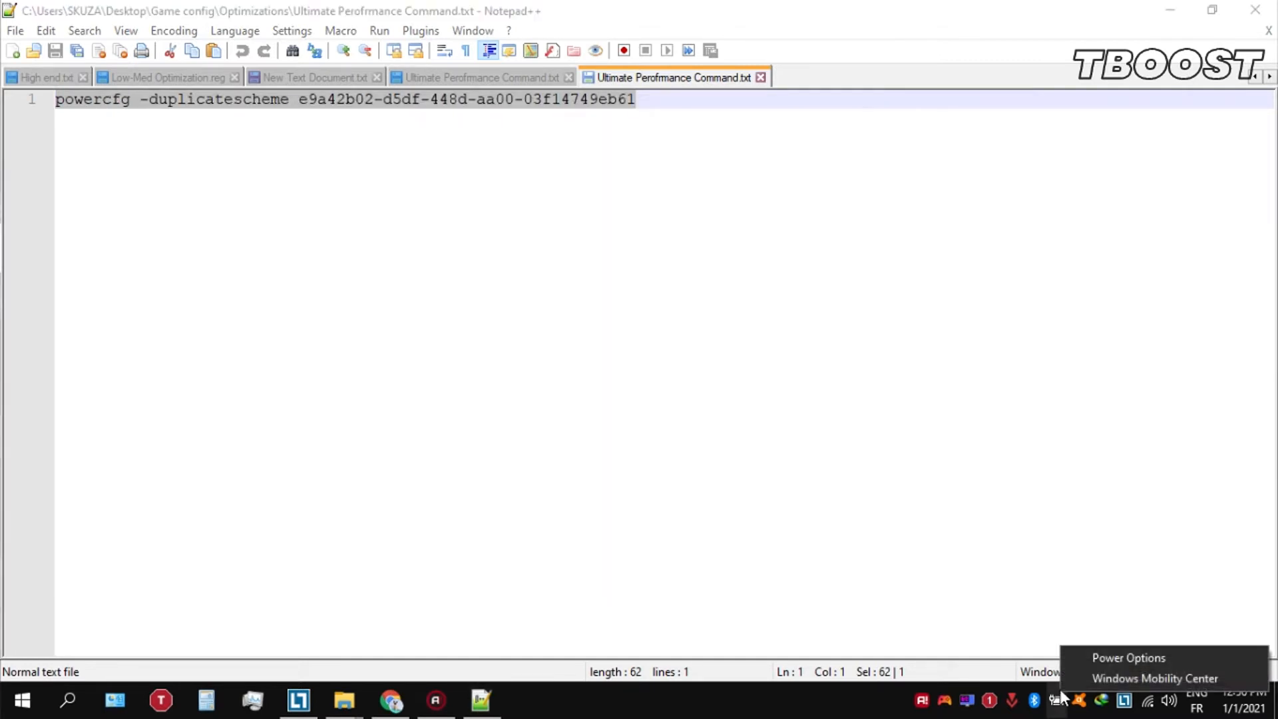
Open Power Options from the battery tray and select the Ultimate Performance plan
left_click(1128, 657)
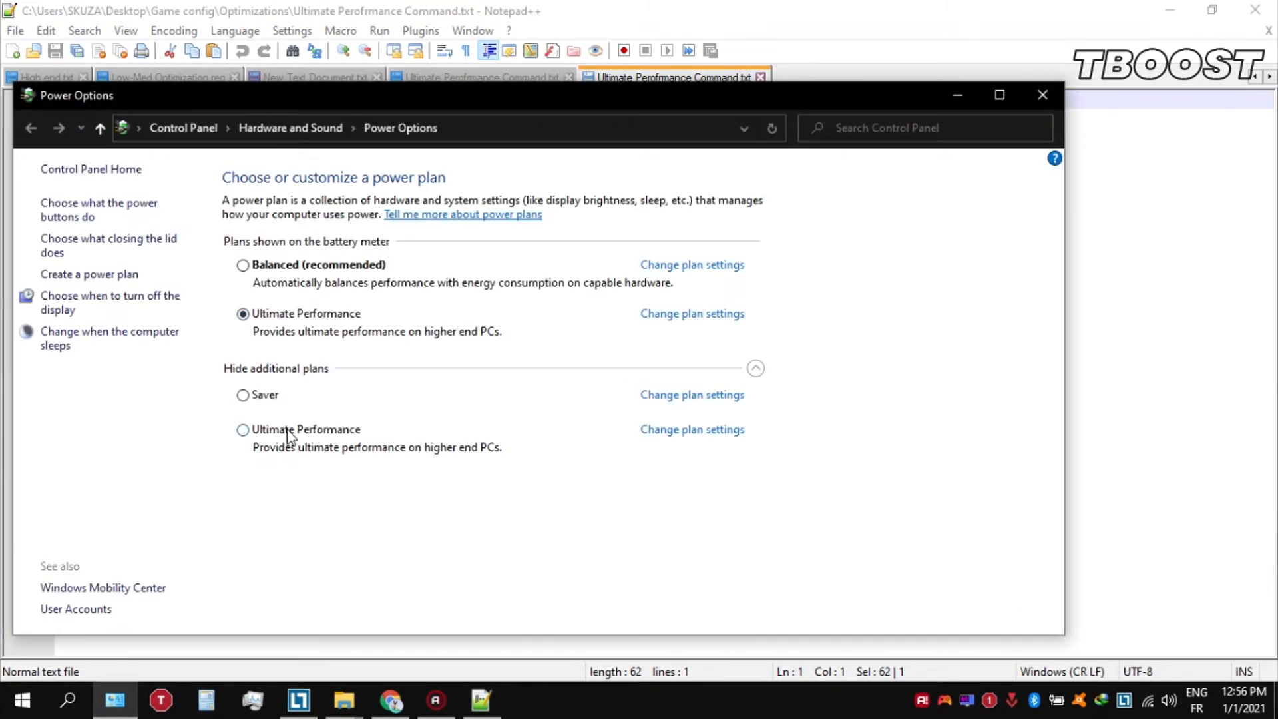
left_click(243, 396)
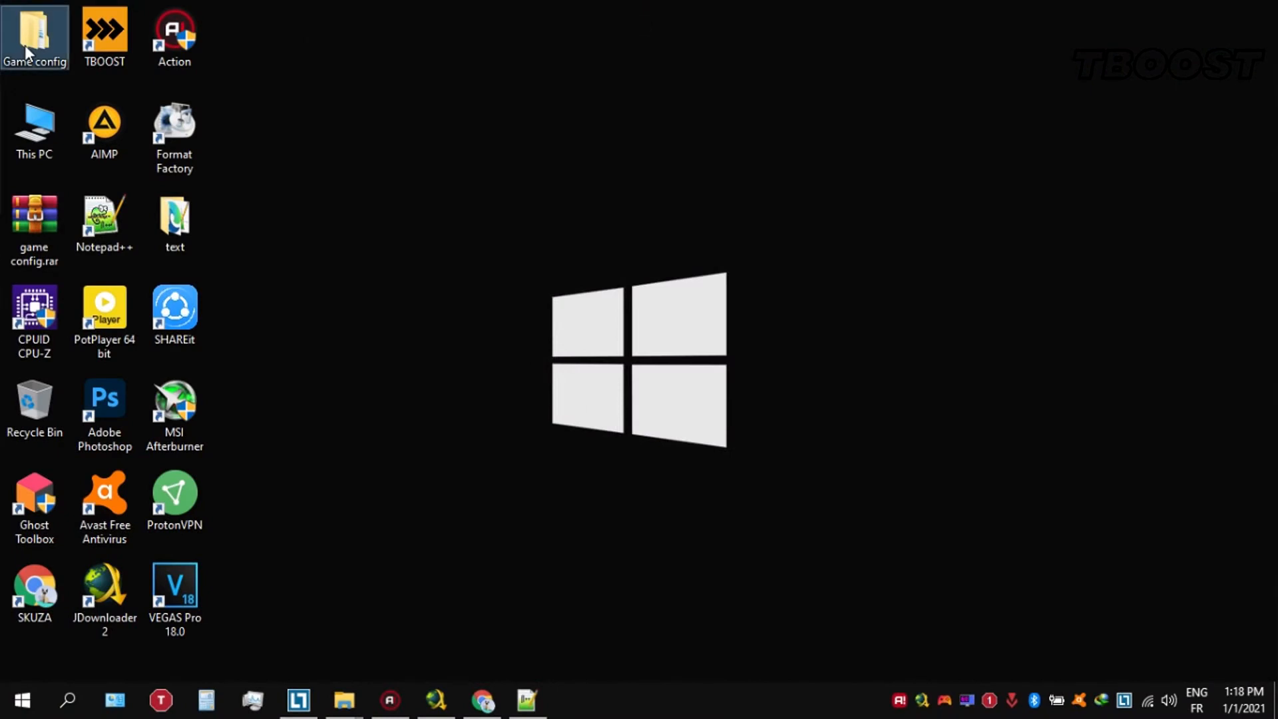
Navigate to Game config > Optimizations > Reg Optimization Fixes
double_click(34, 36)
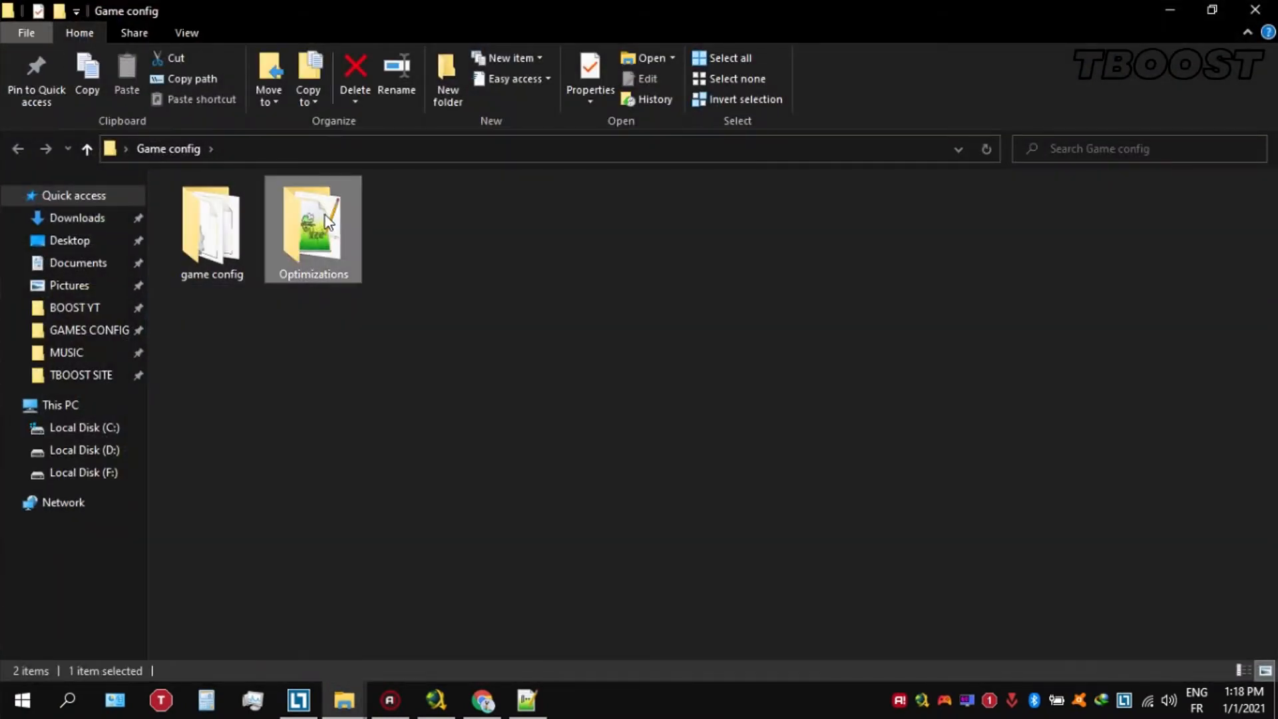
double_click(312, 228)
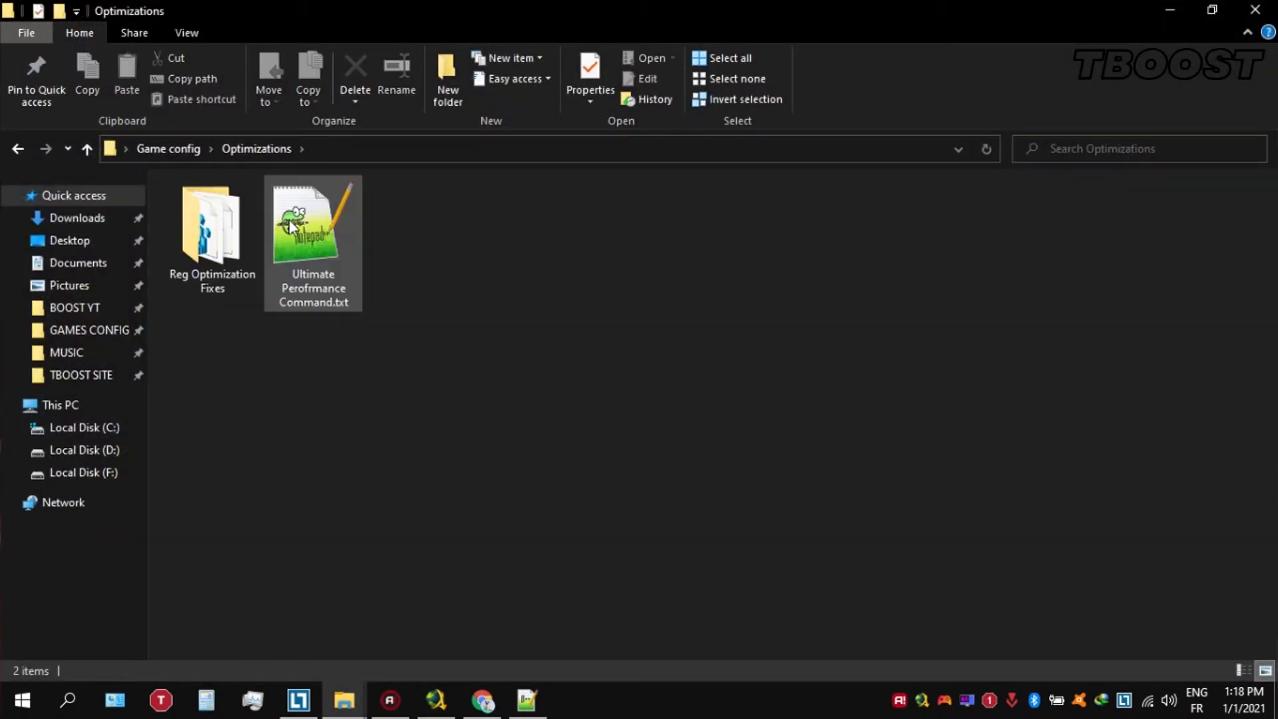
double_click(212, 225)
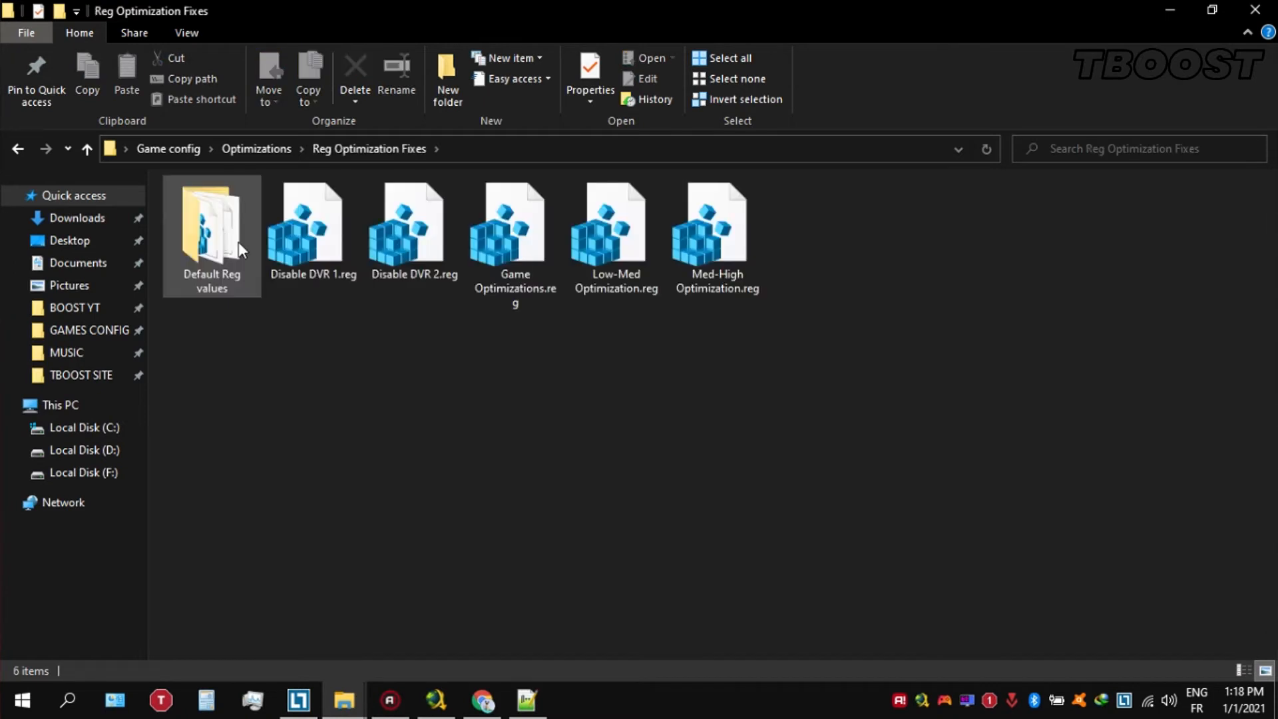
Merge the Disable DVR and Low-Med Optimization .reg files, then open Default Reg values
left_click(312, 225)
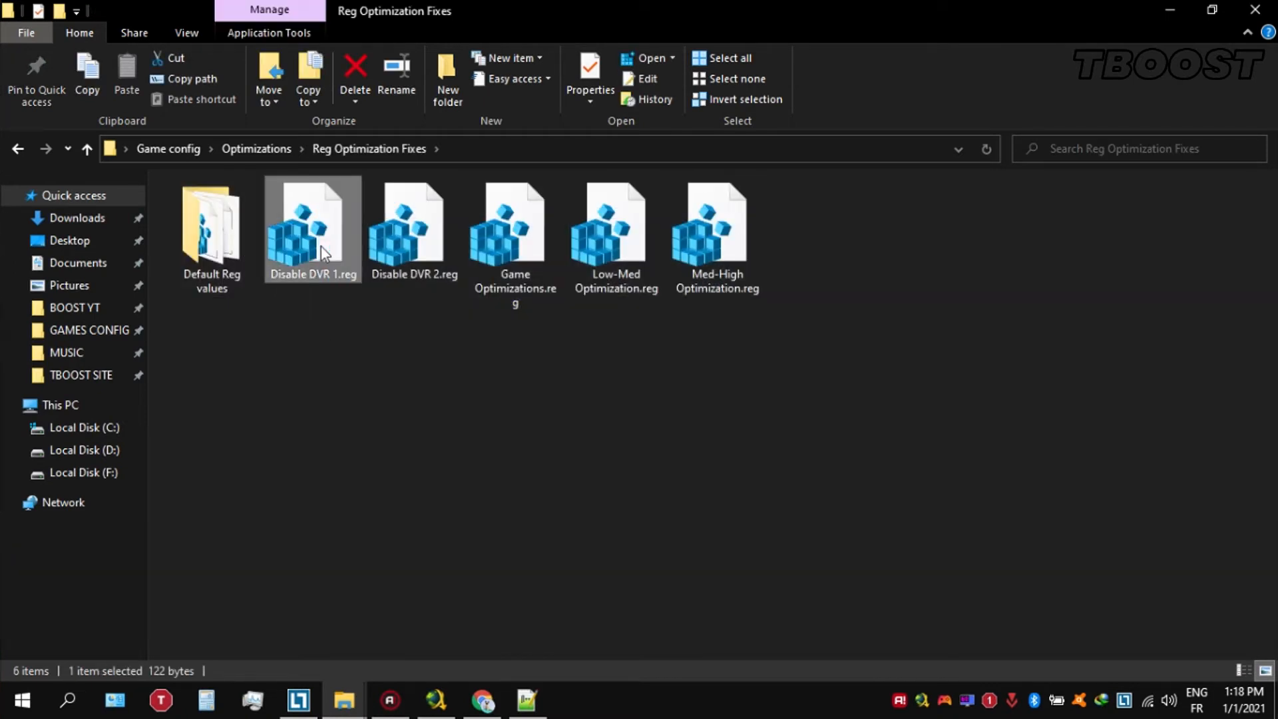
double_click(414, 224)
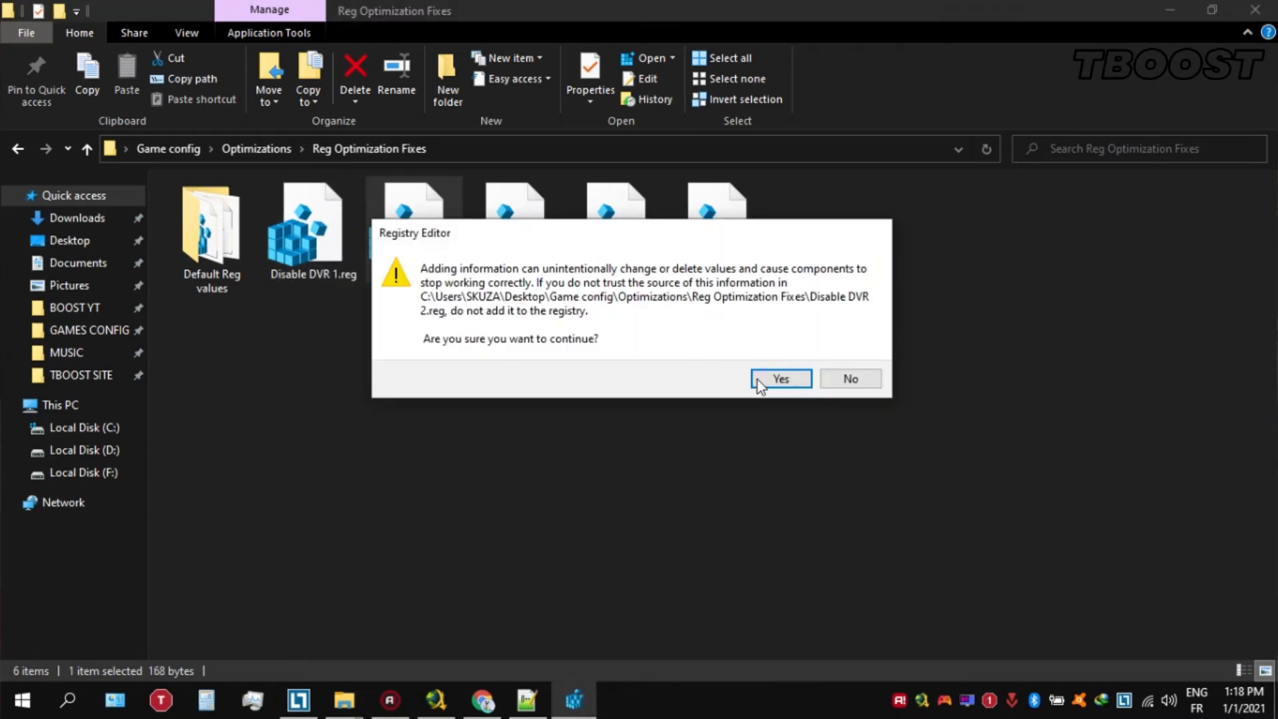
left_click(778, 379)
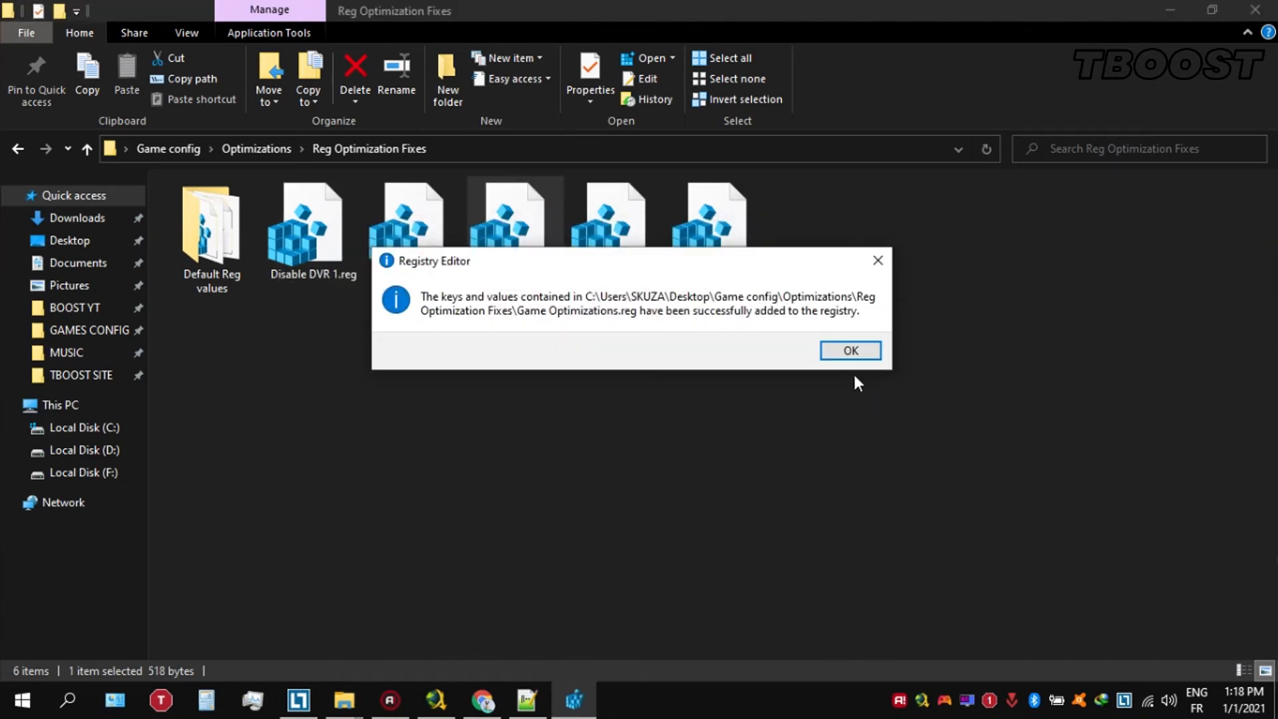
left_click(850, 351)
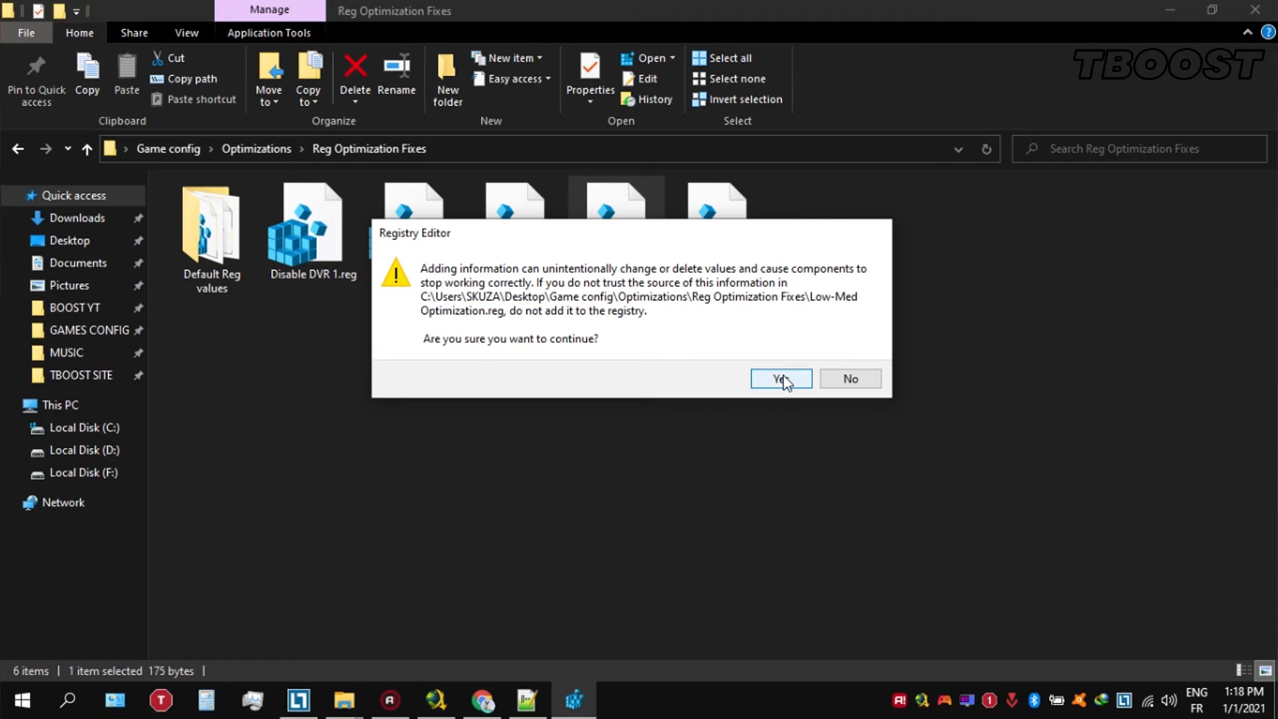
left_click(779, 378)
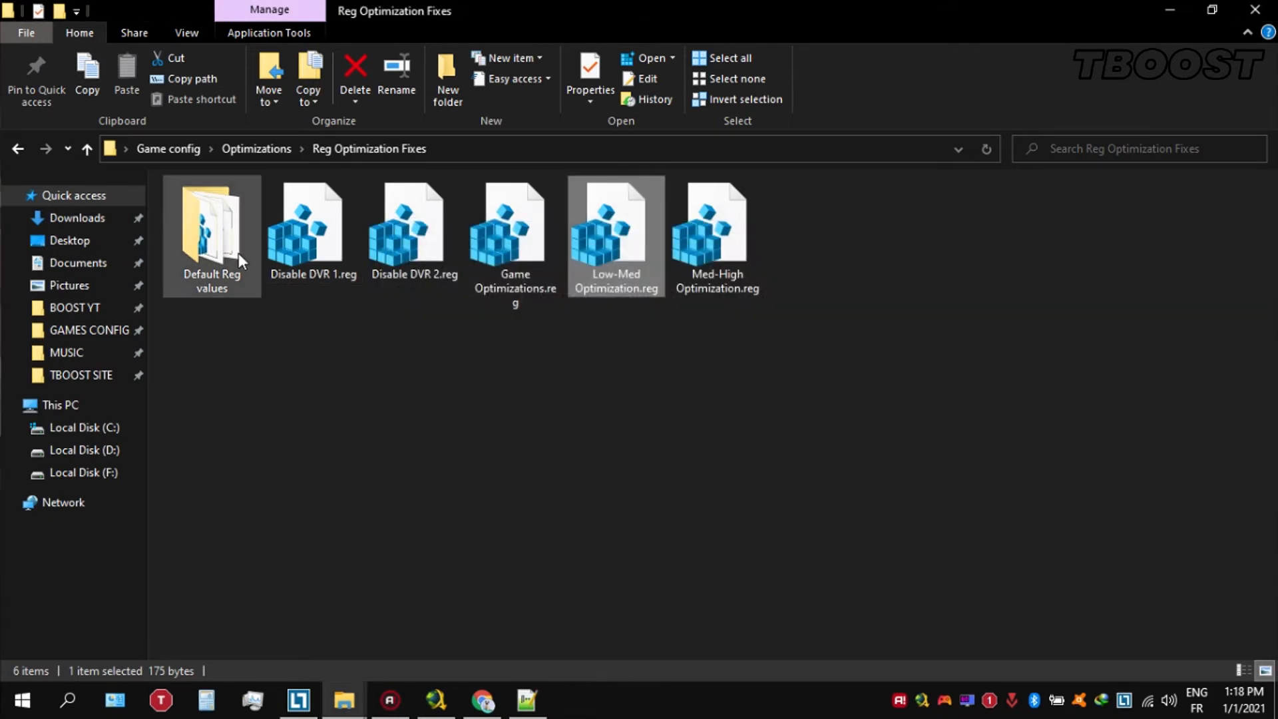
double_click(211, 232)
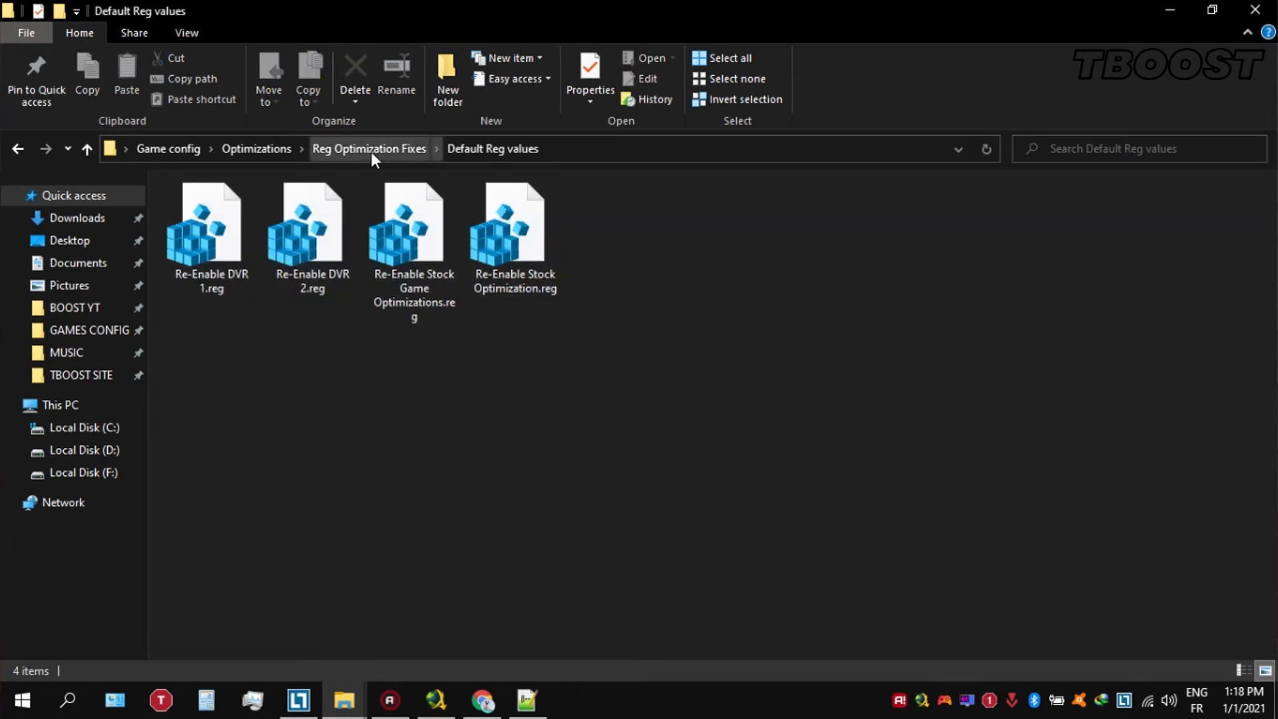
Return to Reg Optimization Fixes using the address bar breadcrumb
left_click(368, 148)
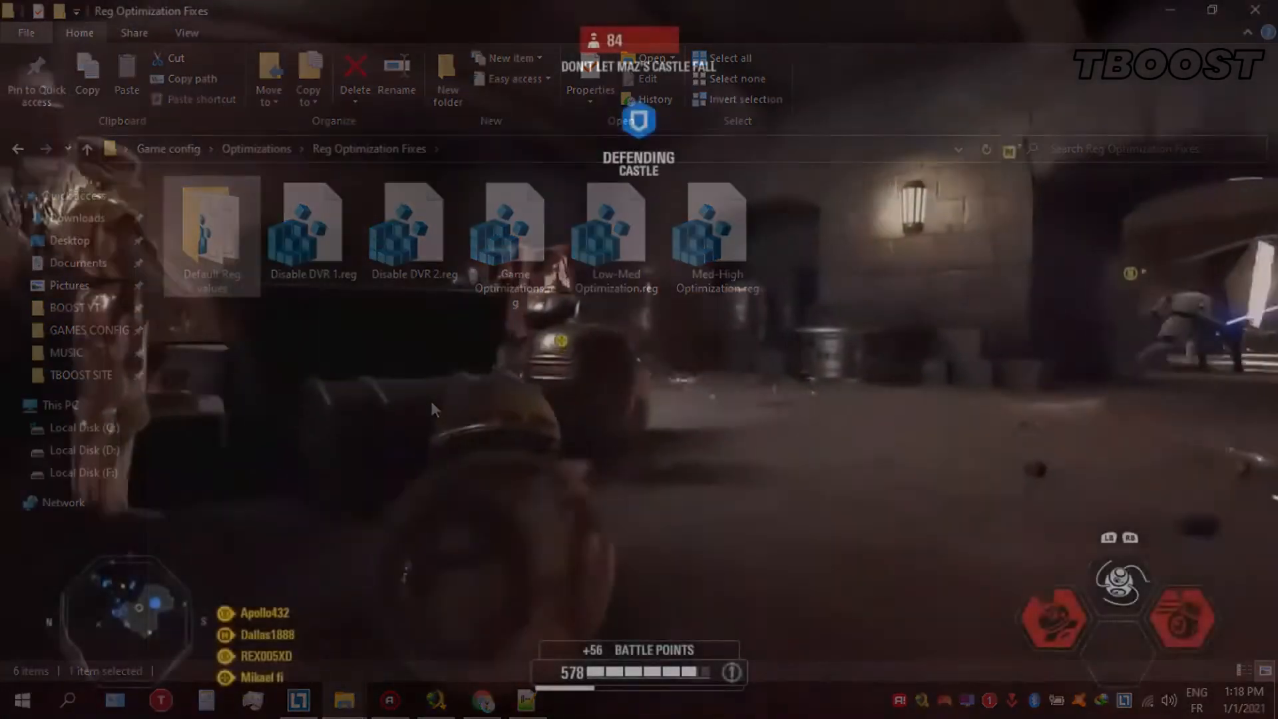